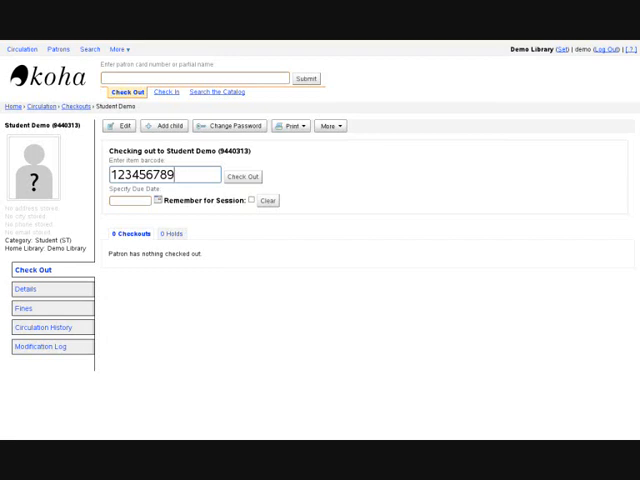
- Check out item 123456789 to the Student Demo patron
{"action": "left_click", "coordinate": [240, 176]}
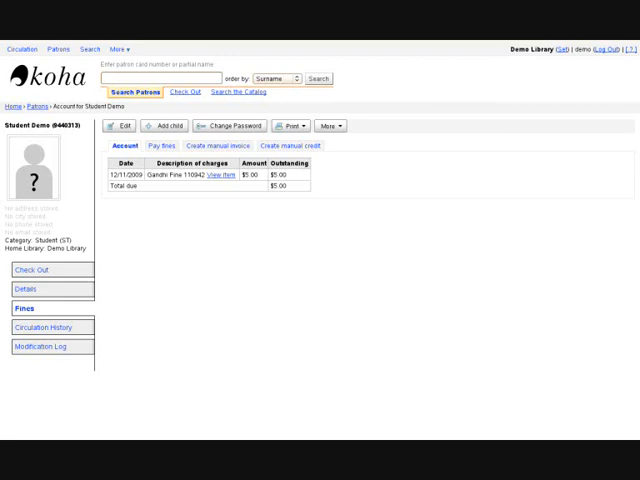
- Bring up the Pay Fines page listing Student Demo's $5.00 Sample Fine
{"action": "left_click", "coordinate": [162, 146]}
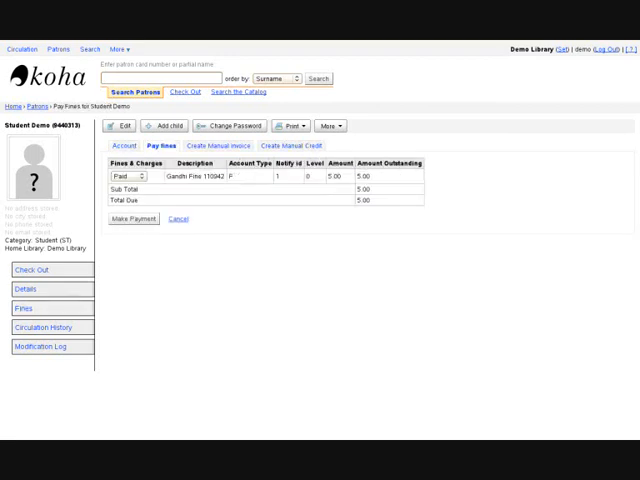